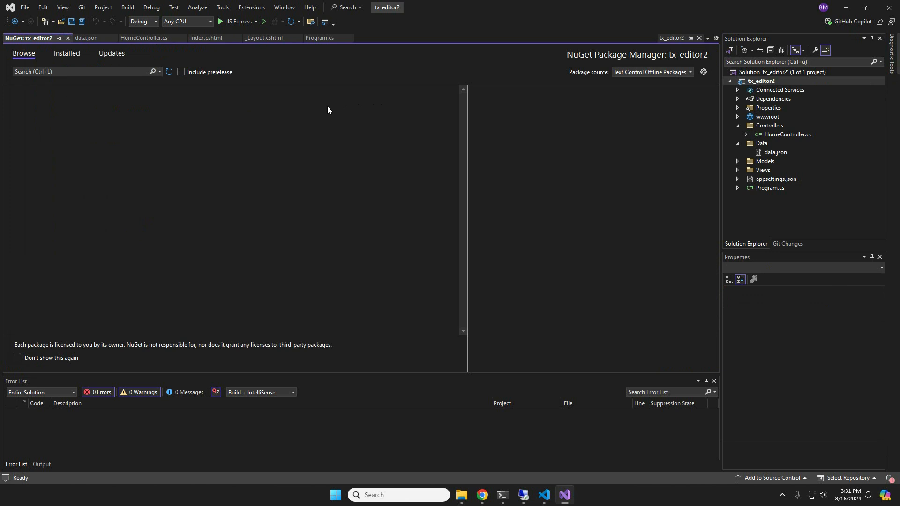
# - Show installed NuGet packages (TXTextControl.Web 32.3.0) and view the data.json invoice sample
pyautogui.click(67, 53)
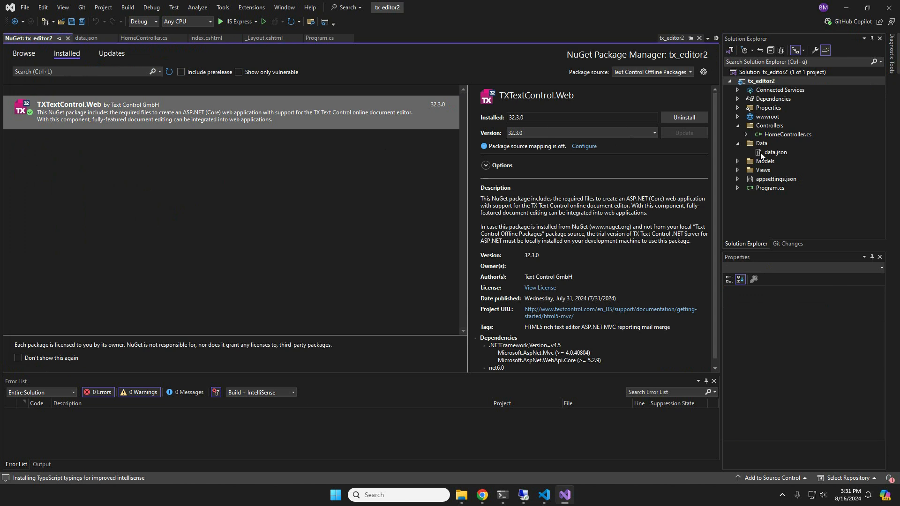
pyautogui.click(85, 38)
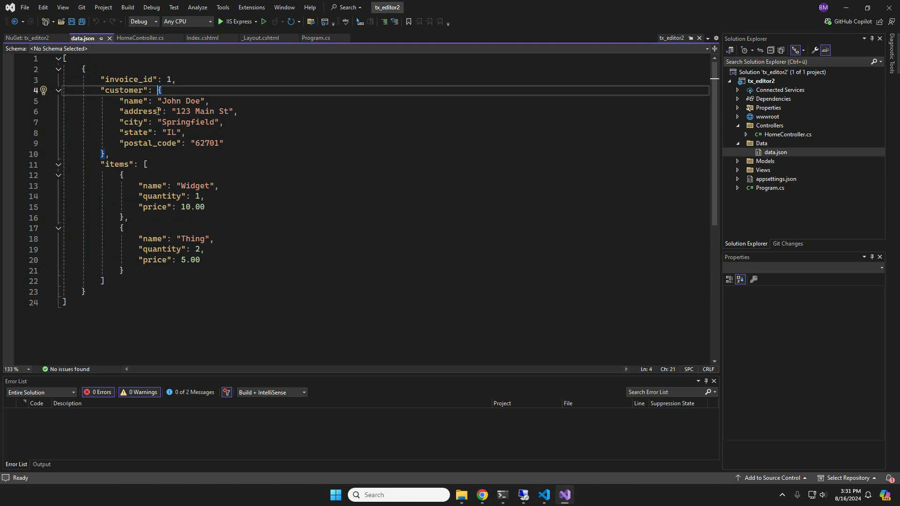
pyautogui.moveTo(159, 90); pyautogui.dragTo(104, 153)
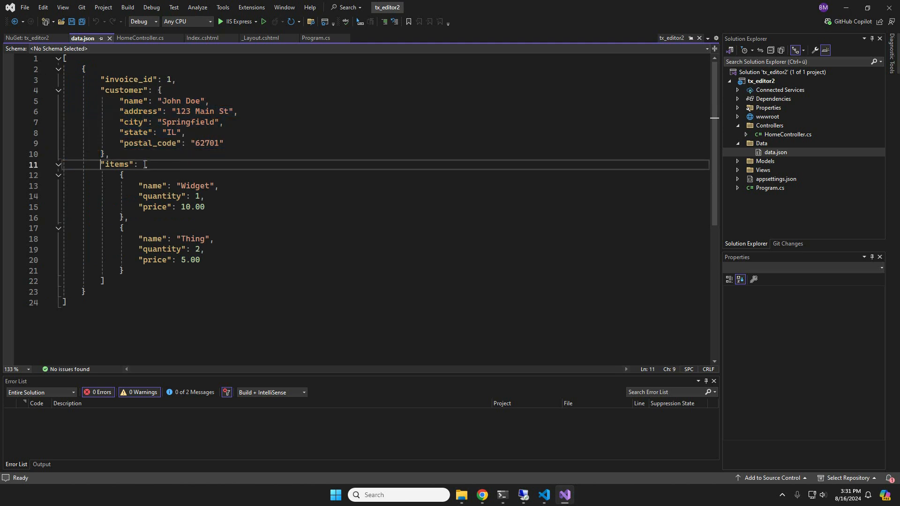
pyautogui.moveTo(145, 164); pyautogui.dragTo(131, 198)
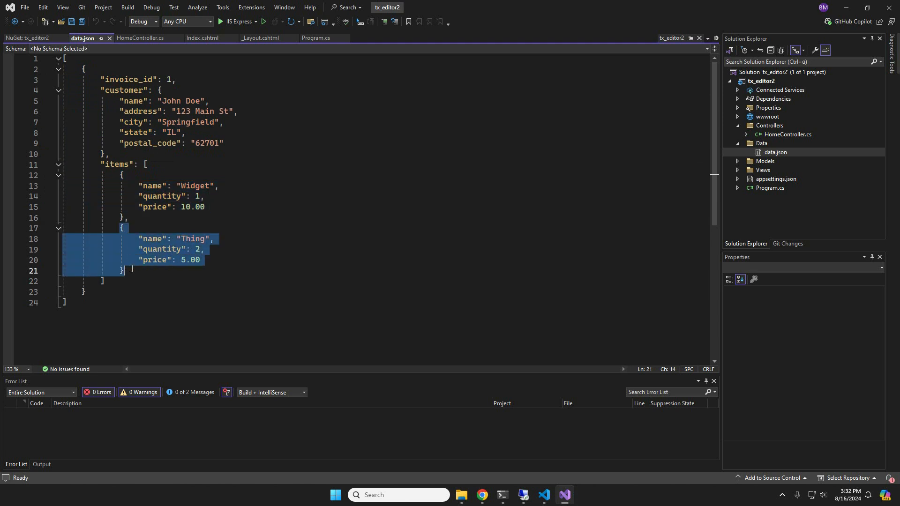
pyautogui.click(162, 195)
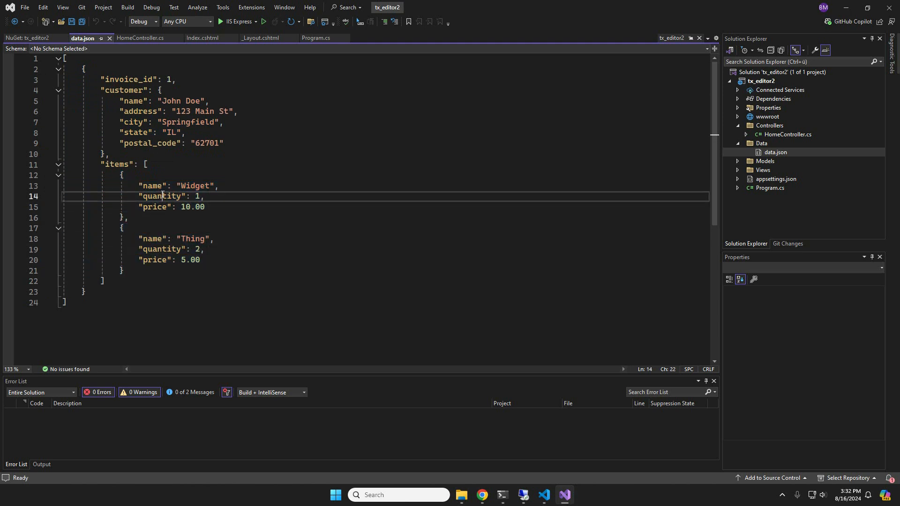
pyautogui.click(160, 186)
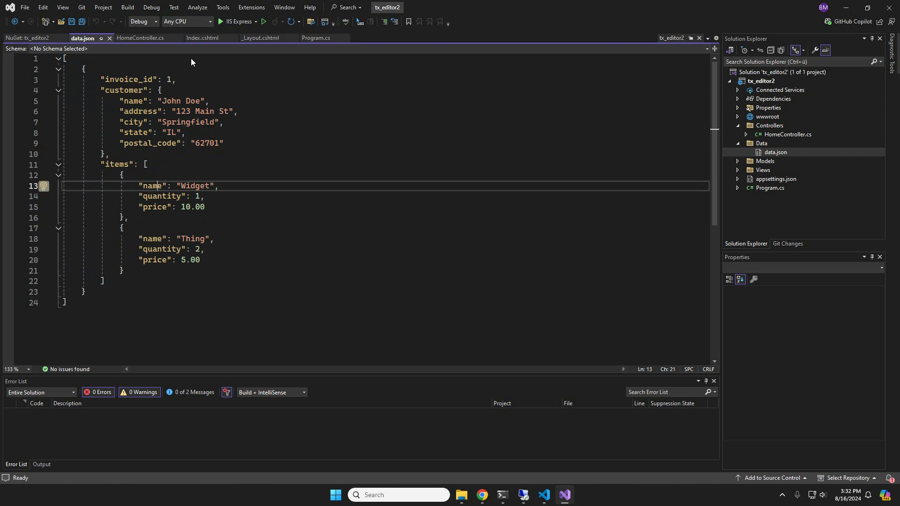
pyautogui.click(203, 37)
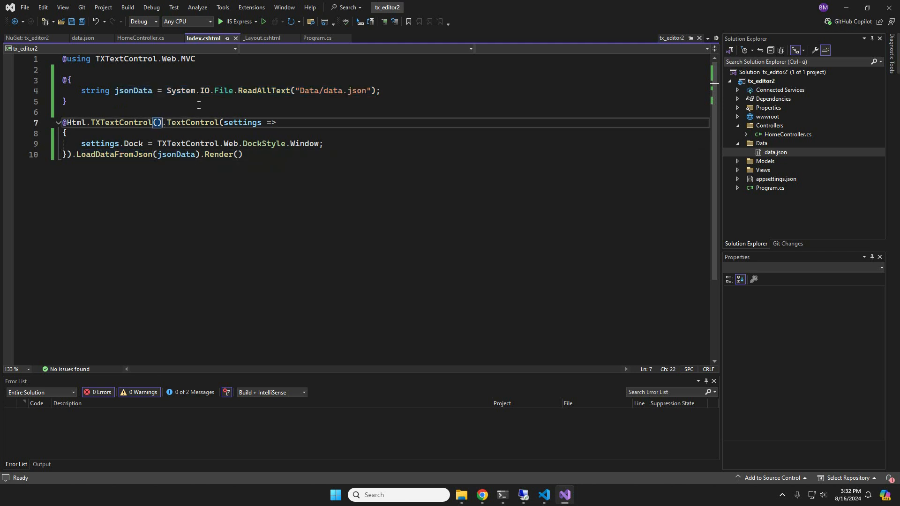
# - Run the web app with IIS Express to load the document editor in the browser
pyautogui.click(221, 21)
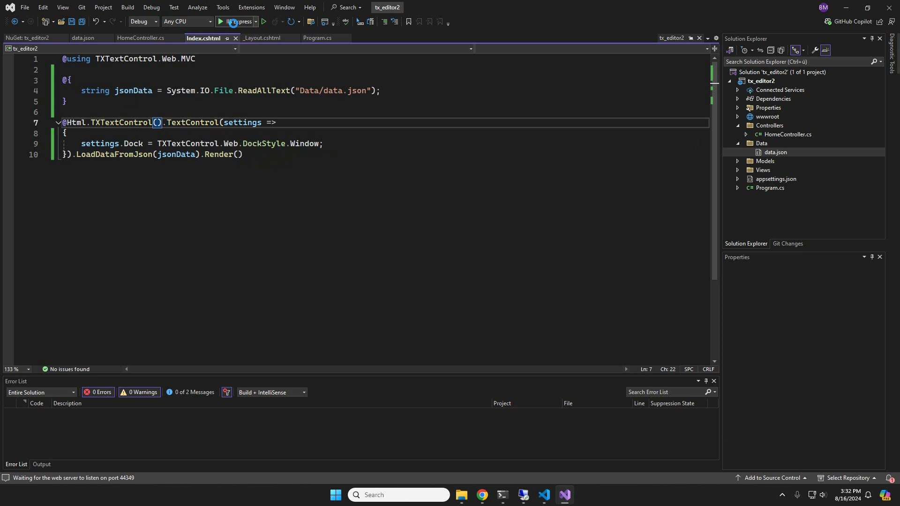
pyautogui.click(221, 21)
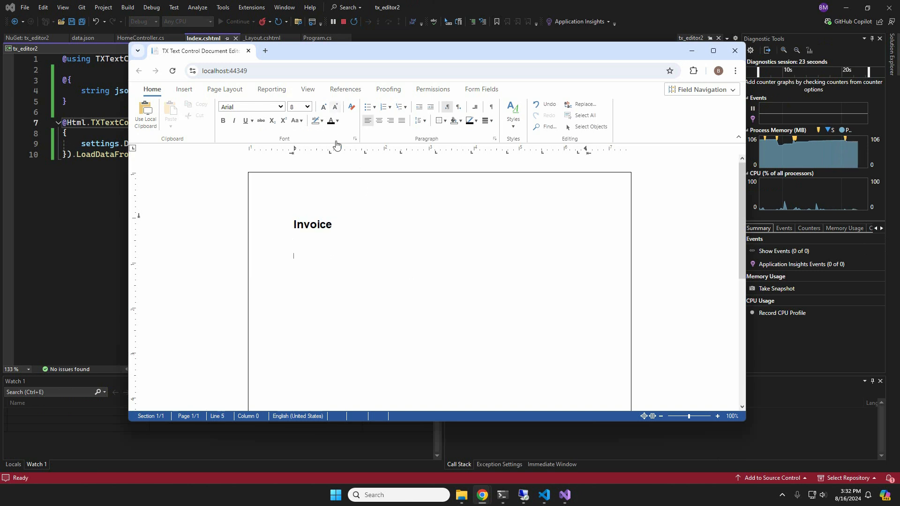
# - Grow the line under Invoice to size 12 and show the Reporting merge field list
pyautogui.click(322, 107)
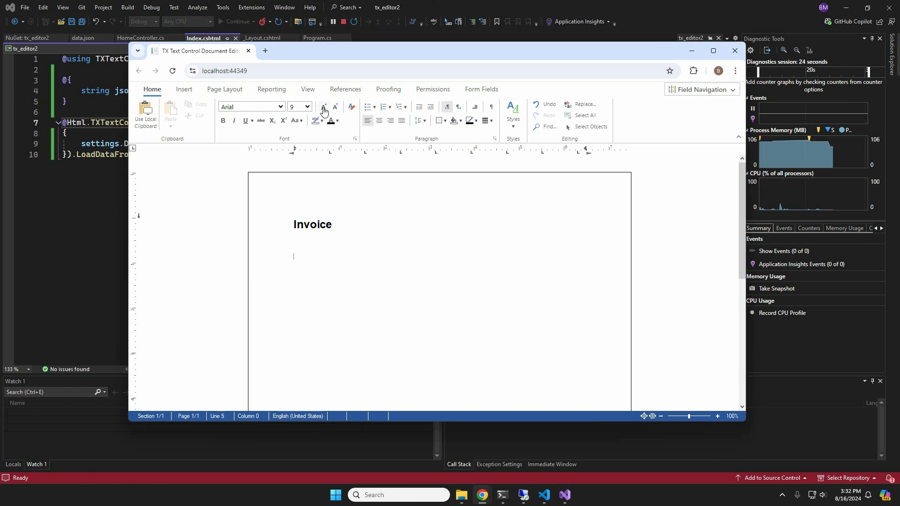
pyautogui.click(322, 107)
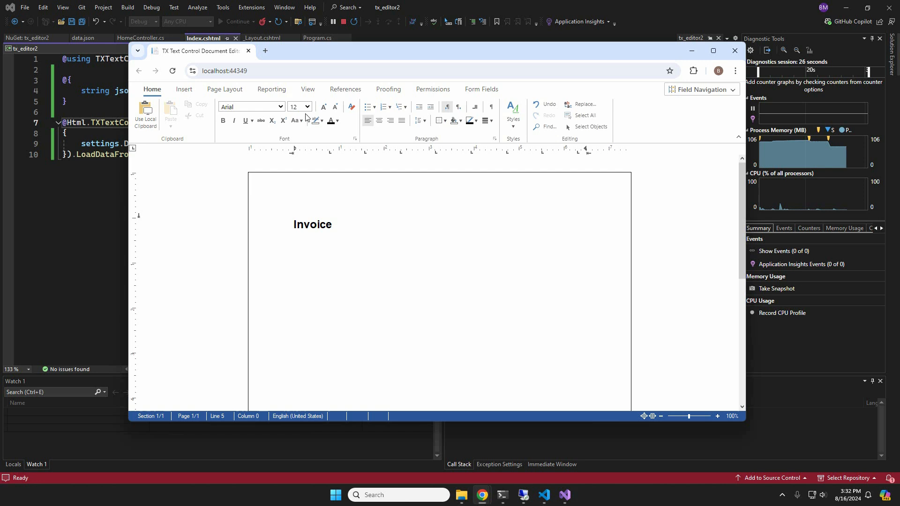
pyautogui.click(271, 89)
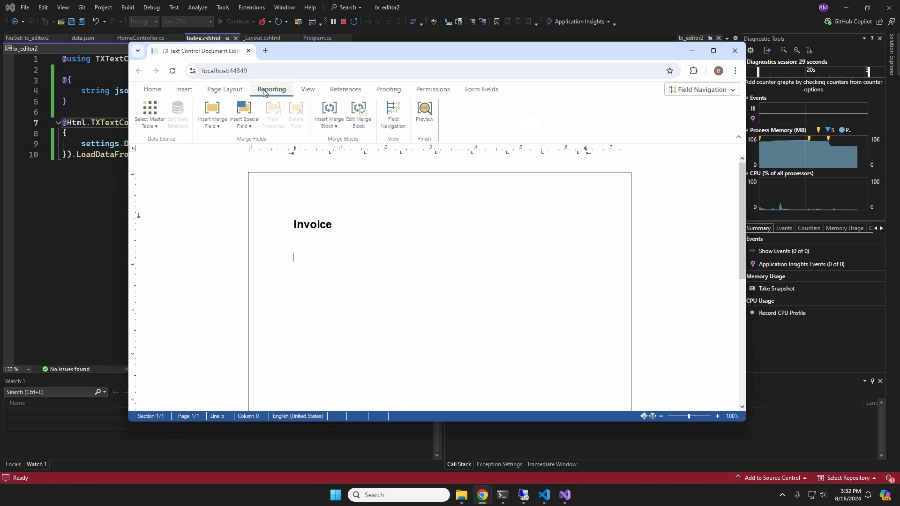
pyautogui.click(211, 114)
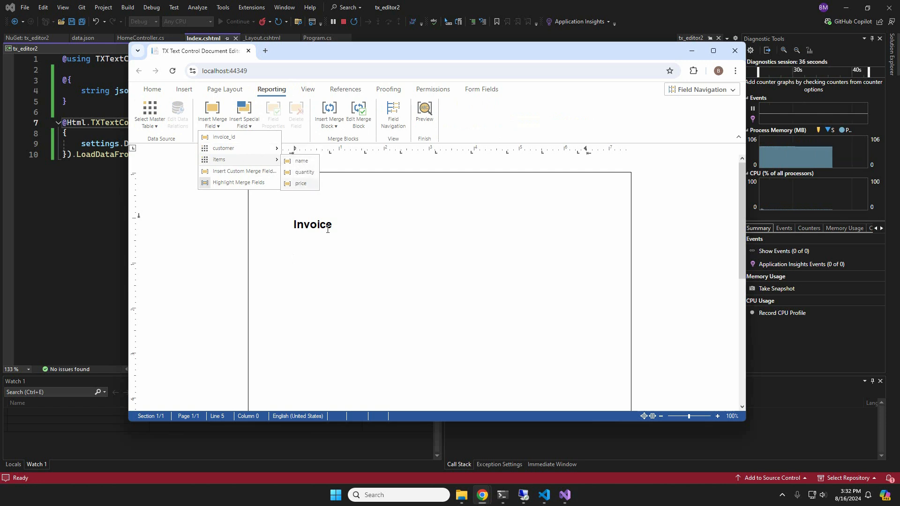
# - Make the heading read 'Invoice:' followed by the invoice_id merge field
pyautogui.write(':')
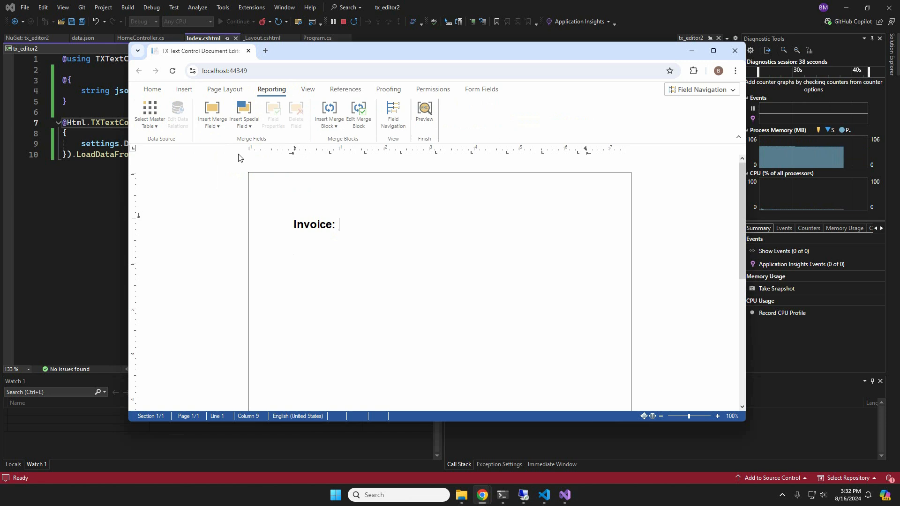
pyautogui.click(211, 111)
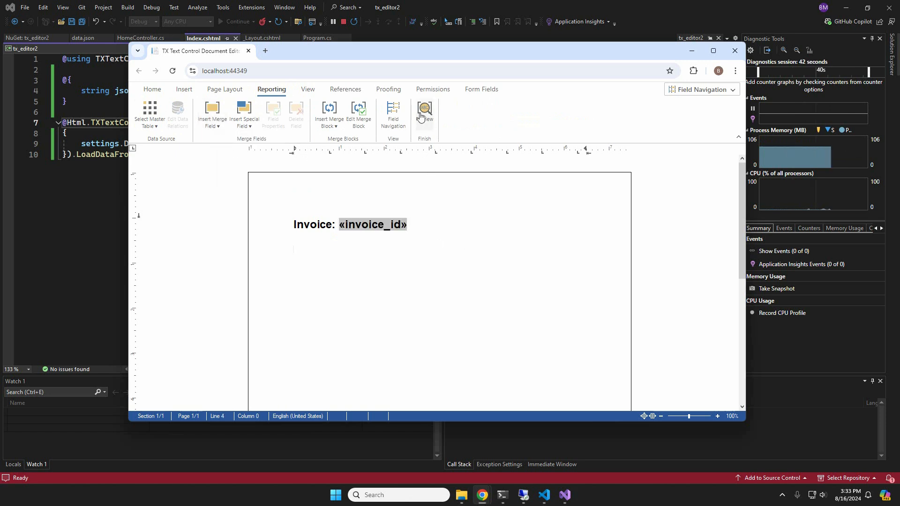
pyautogui.click(424, 112)
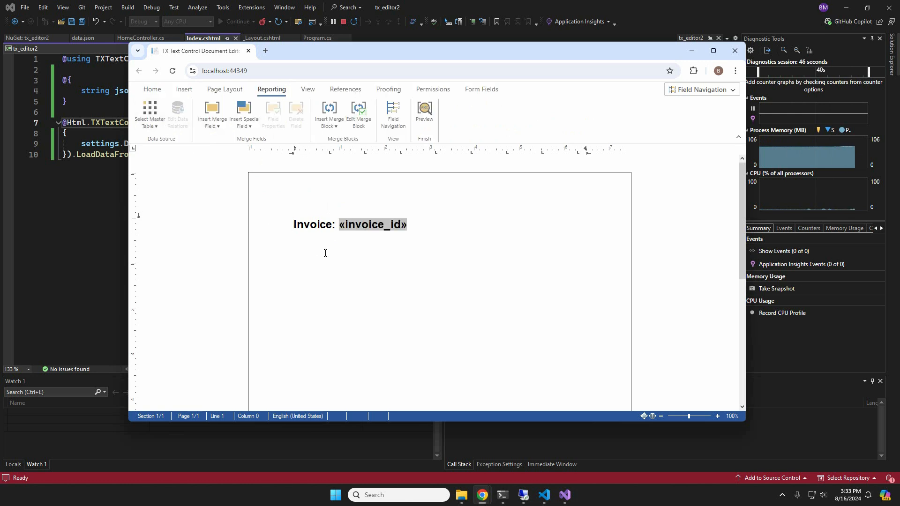
pyautogui.click(211, 114)
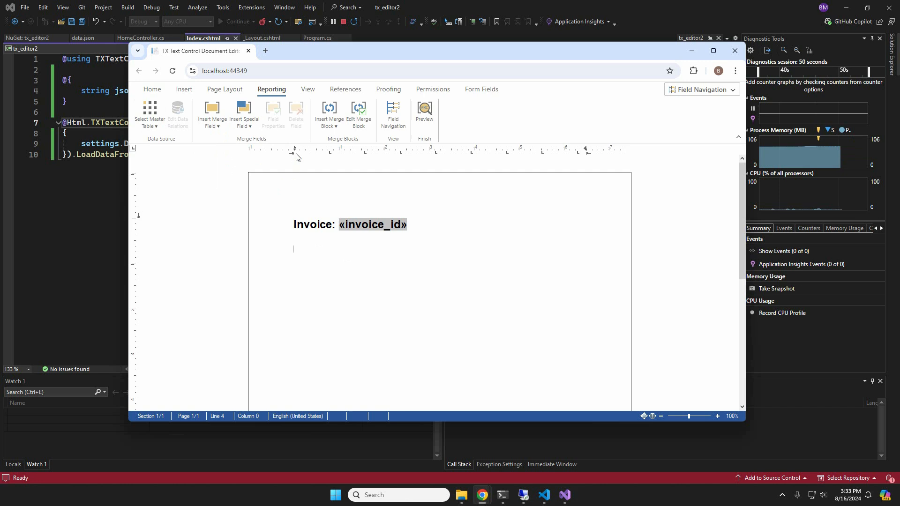
# - Insert customer name, address, city, postal_code and state fields, name in bold italic
pyautogui.click(211, 109)
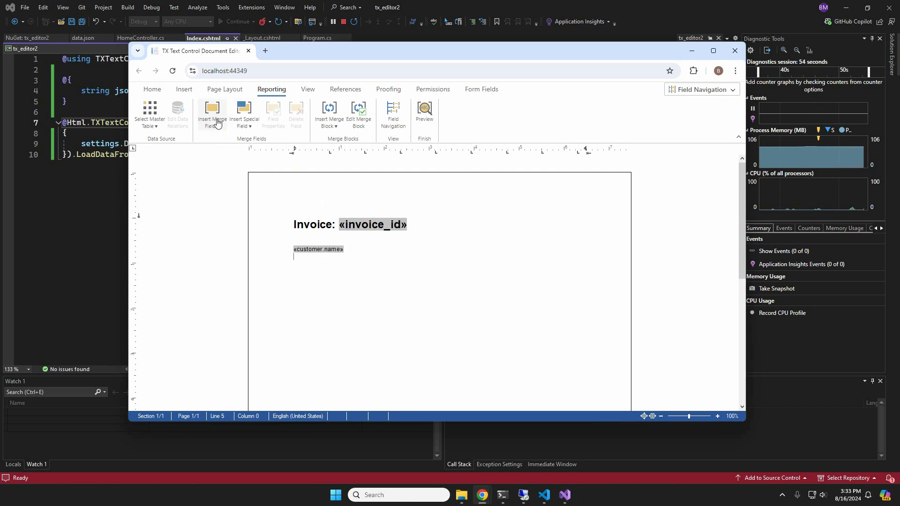
pyautogui.click(211, 113)
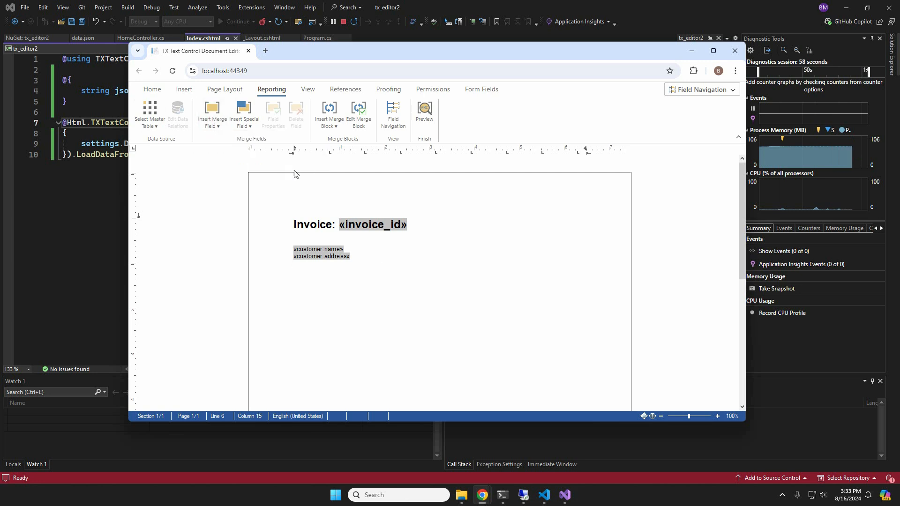
pyautogui.click(212, 113)
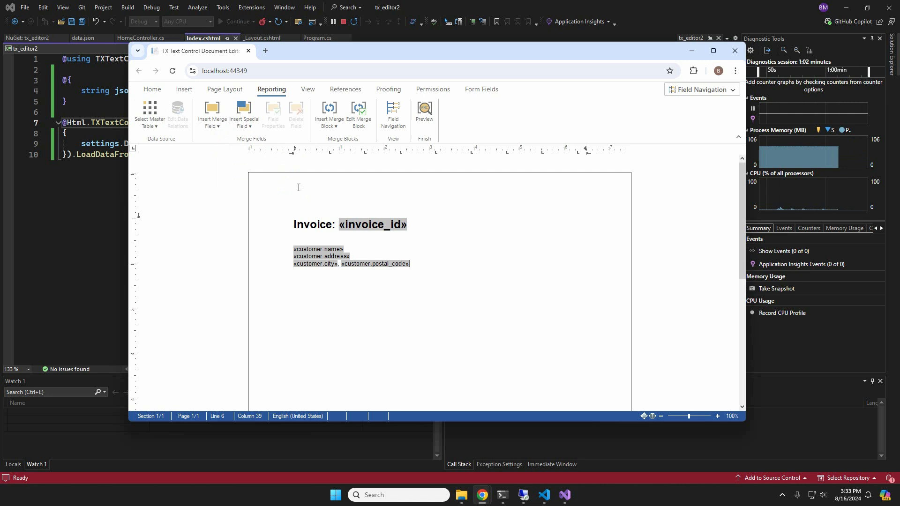
pyautogui.click(211, 113)
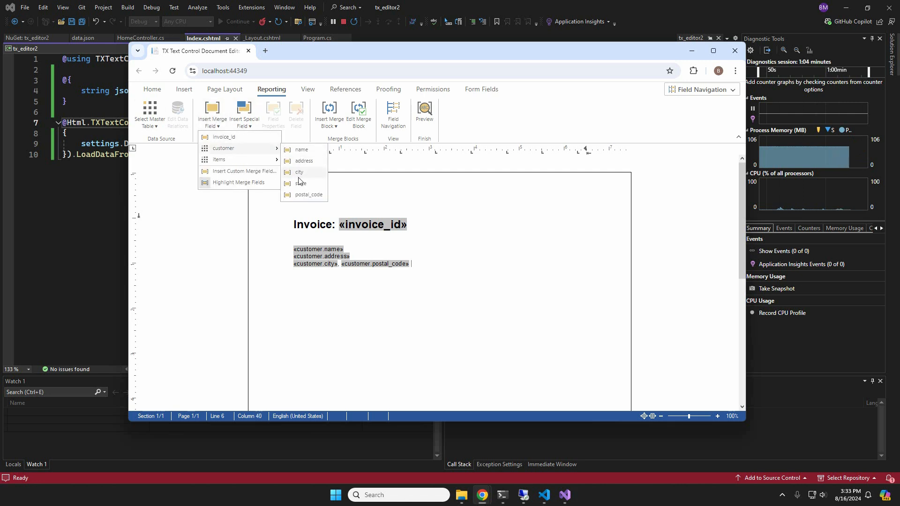
pyautogui.click(299, 183)
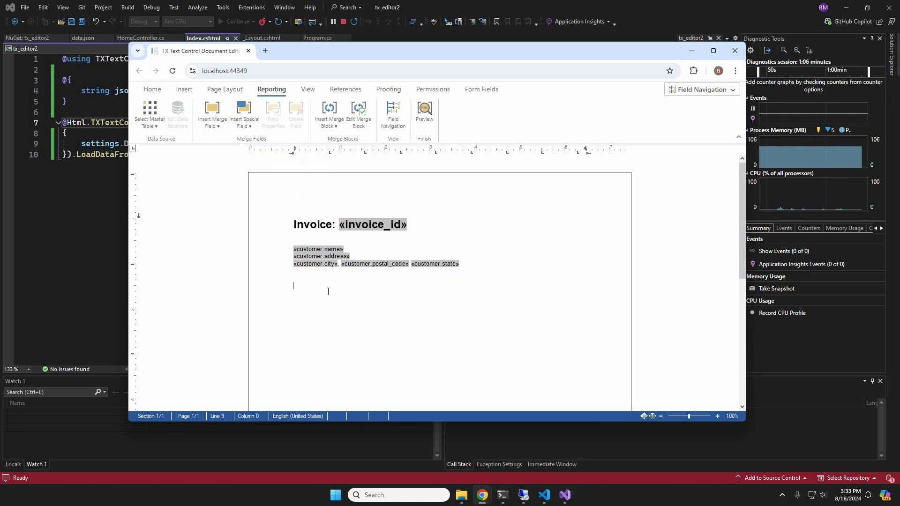
pyautogui.click(152, 90)
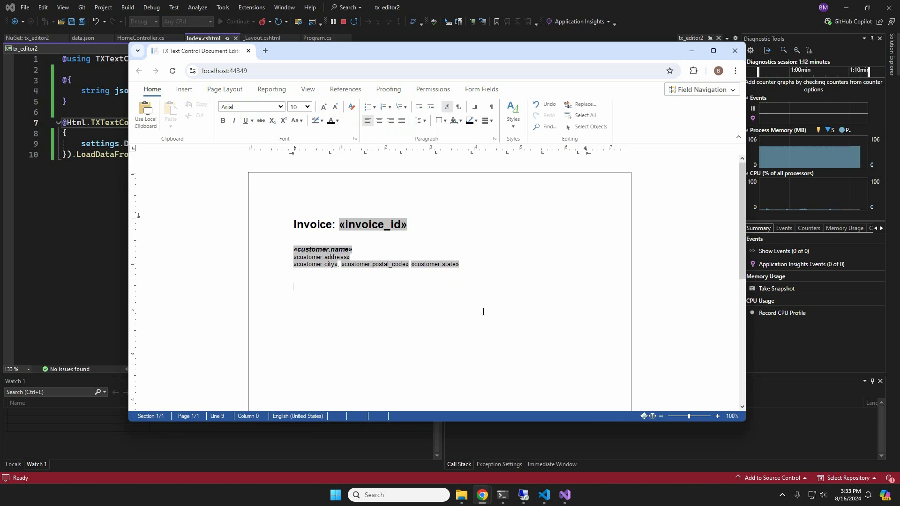
# - Preview the merged customer block as John Doe's address, then return to editing
pyautogui.click(271, 89)
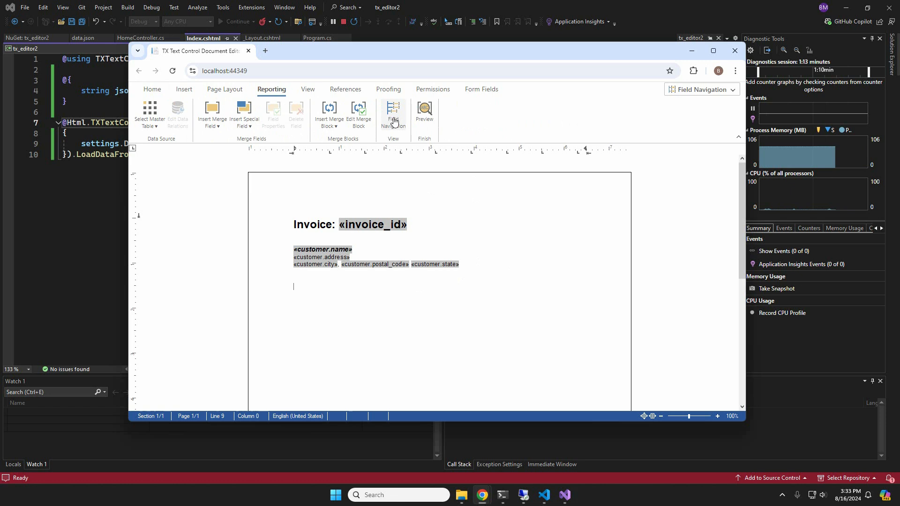
pyautogui.click(423, 112)
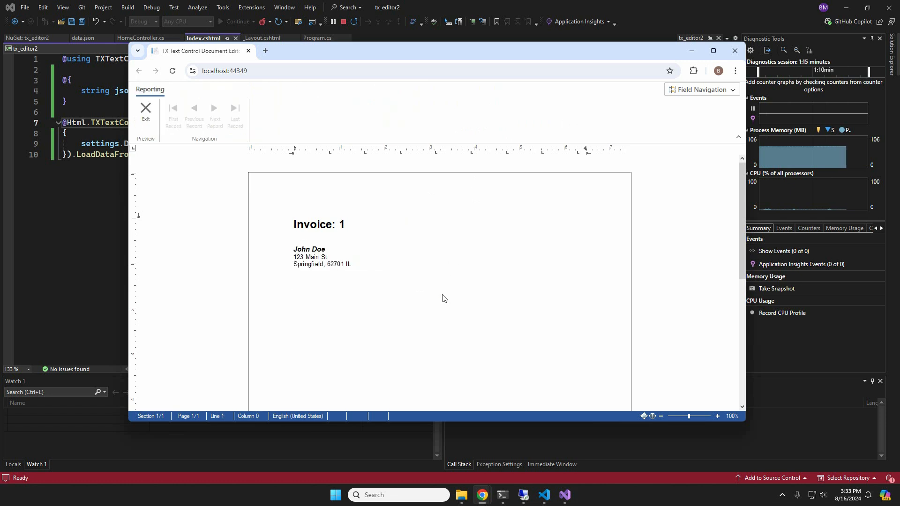
pyautogui.moveTo(146, 111)
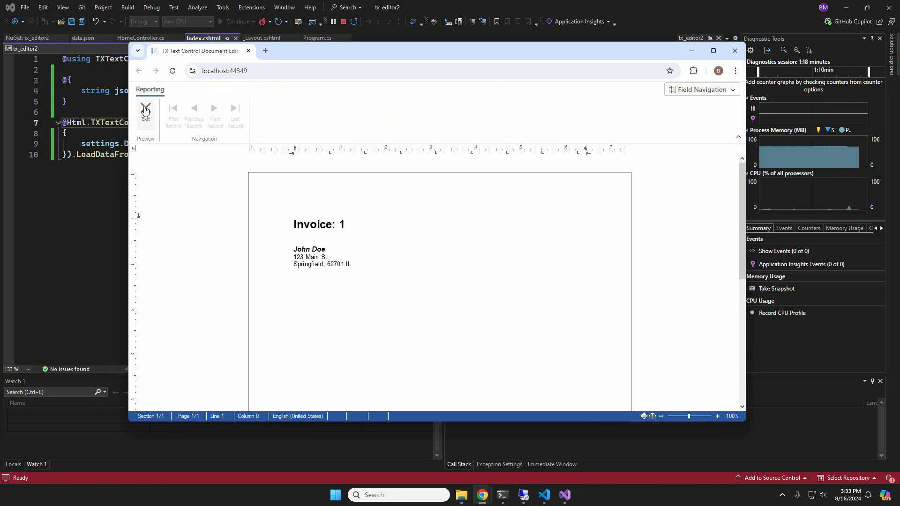
pyautogui.click(145, 113)
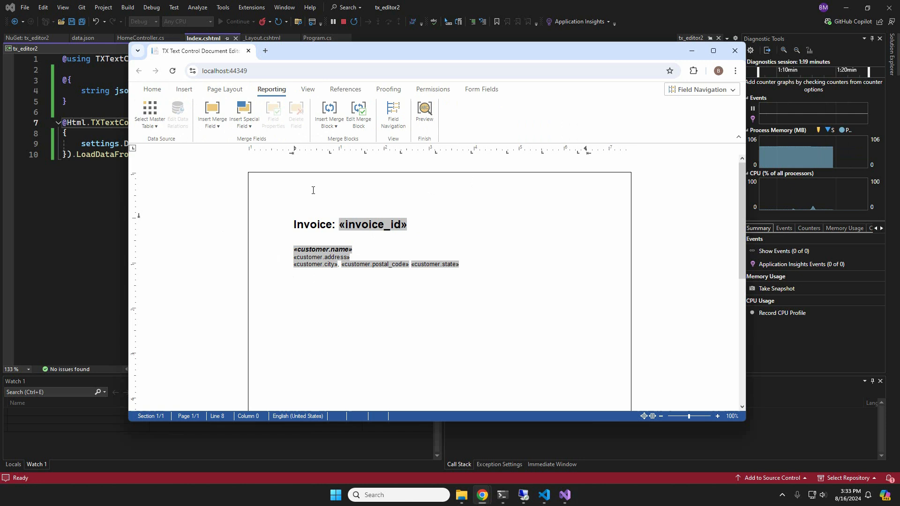
# - Start an items merge block with name, price and quantity columns included
pyautogui.click(328, 110)
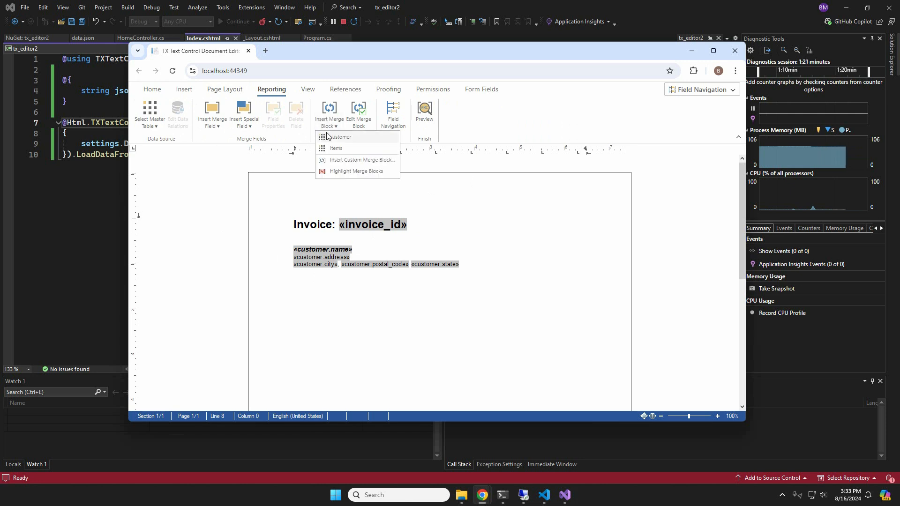
pyautogui.click(336, 148)
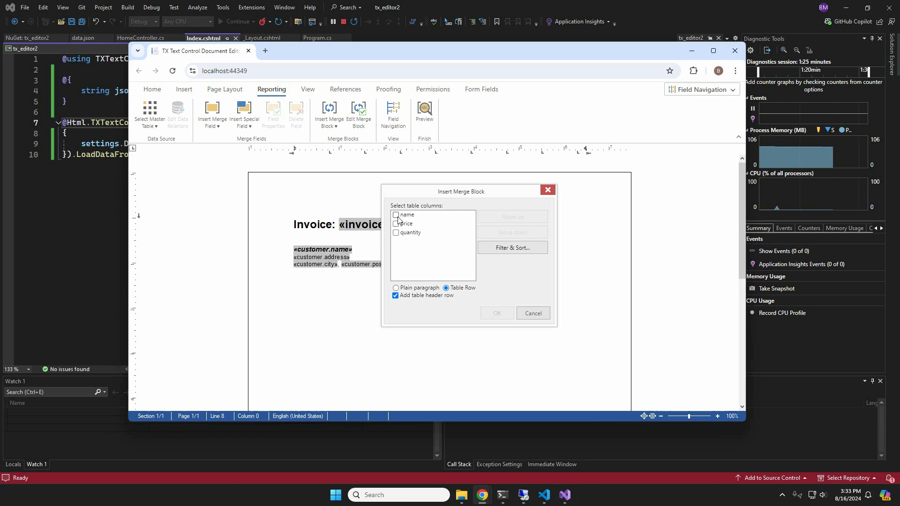
pyautogui.click(395, 232)
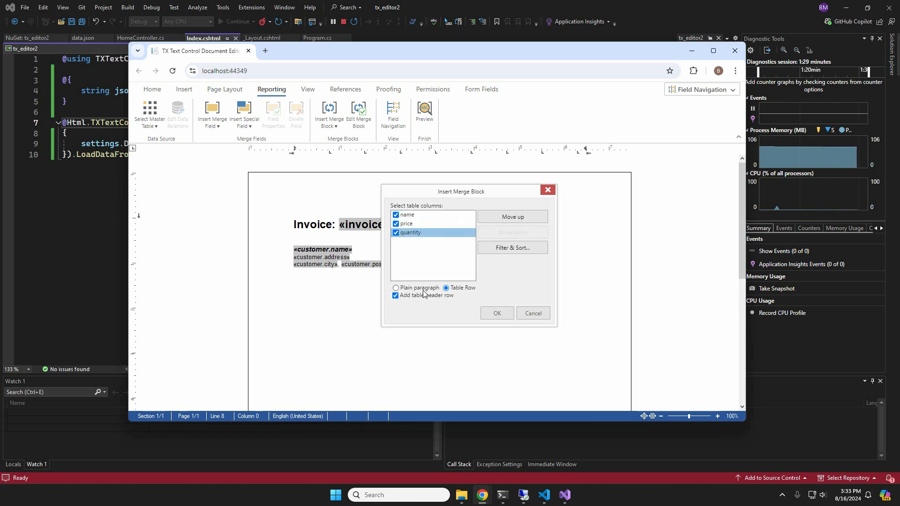
pyautogui.click(511, 247)
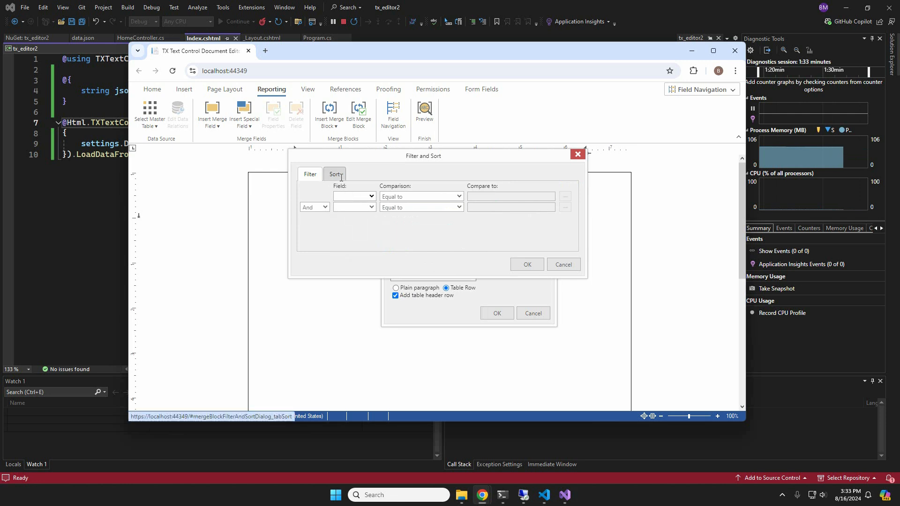
# - Sort the block rows by price ascending and insert it as a table row
pyautogui.click(334, 175)
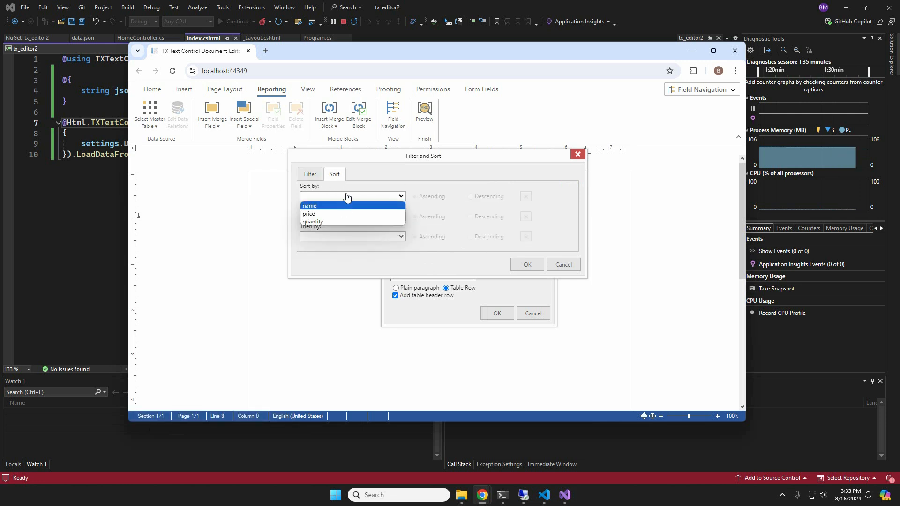
pyautogui.click(308, 213)
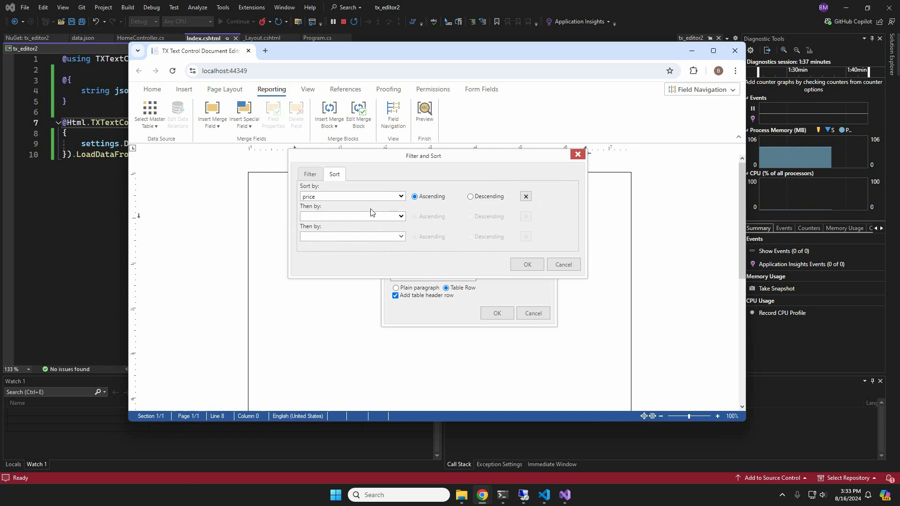
pyautogui.click(525, 264)
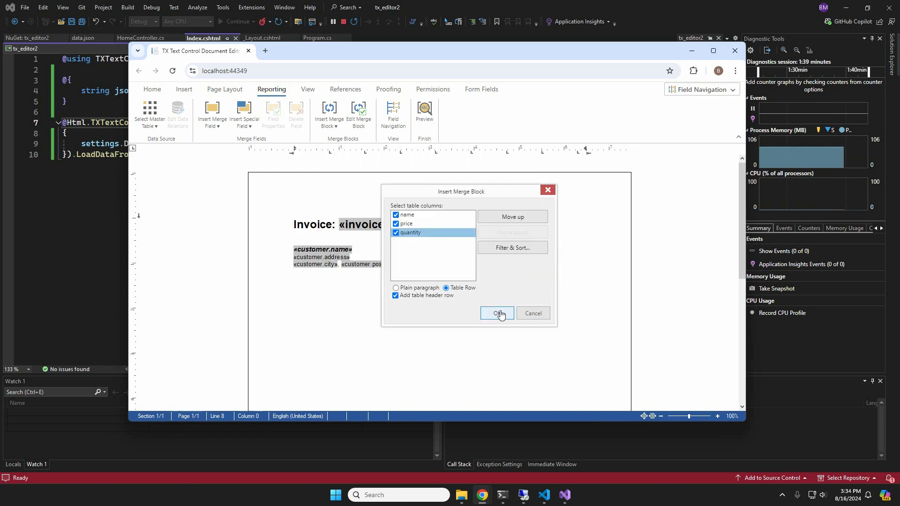
pyautogui.click(497, 314)
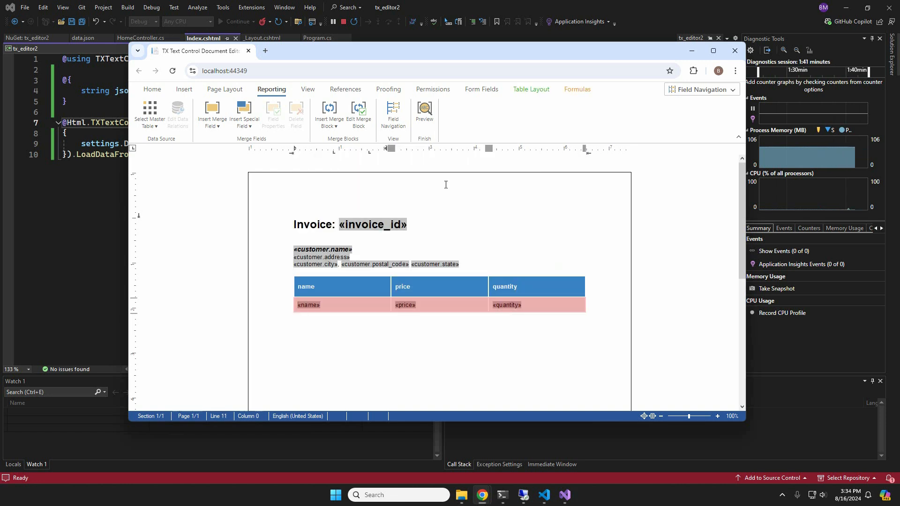
# - Preview the items table filled with Thing and Widget rows, then exit the preview
pyautogui.click(423, 111)
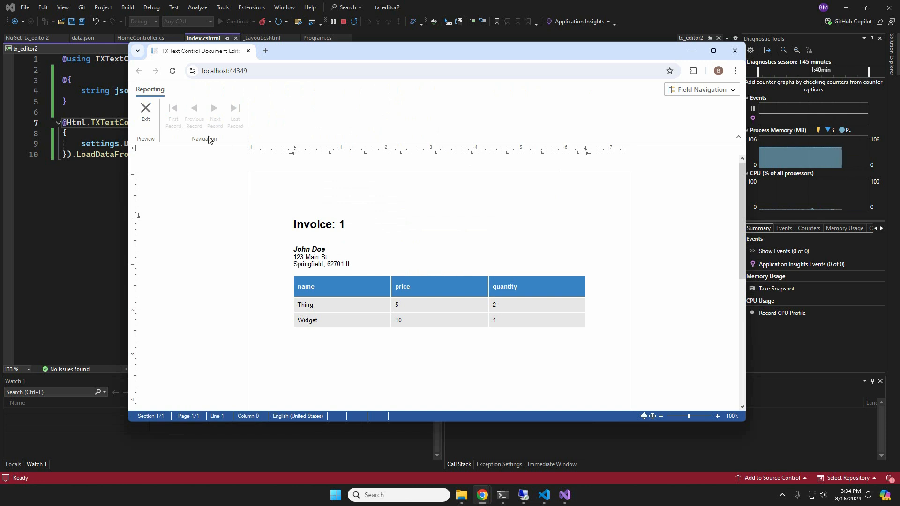
pyautogui.click(146, 112)
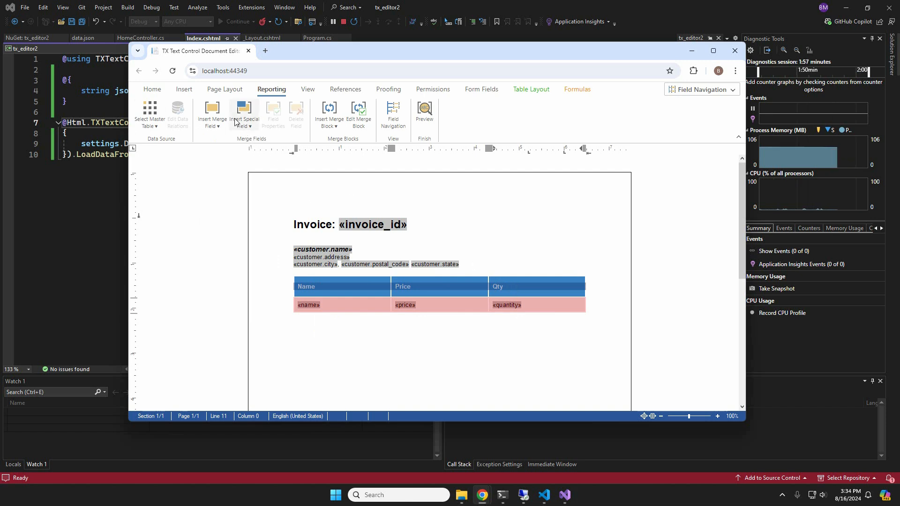
# - Fill the header row with magenta and set its border line width via Table Layout
pyautogui.click(530, 89)
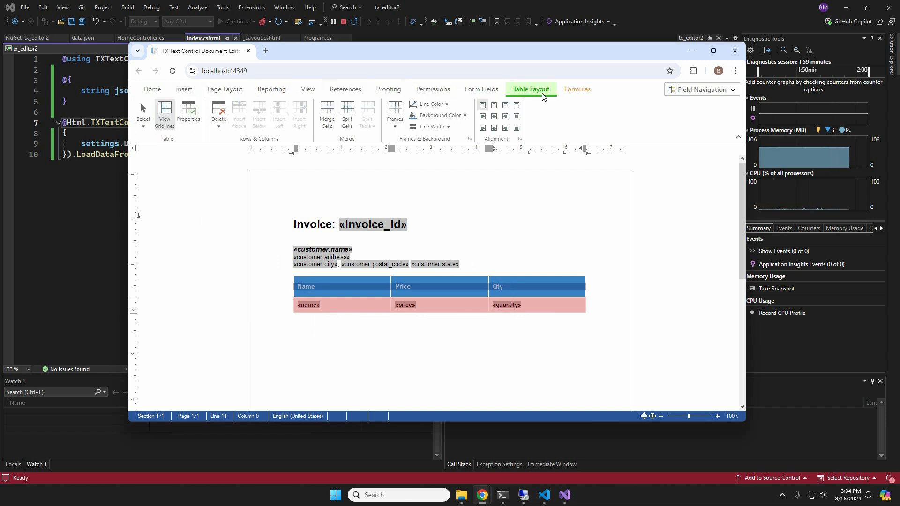
pyautogui.click(465, 116)
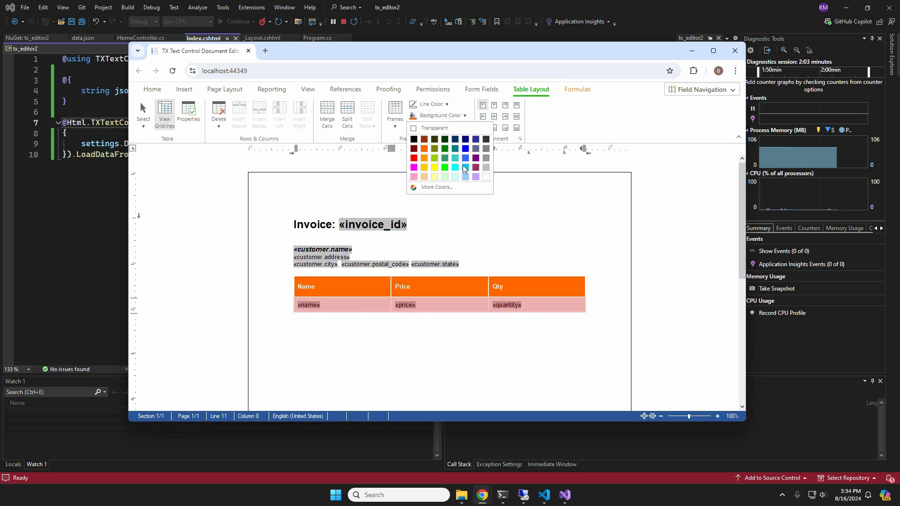
pyautogui.click(465, 167)
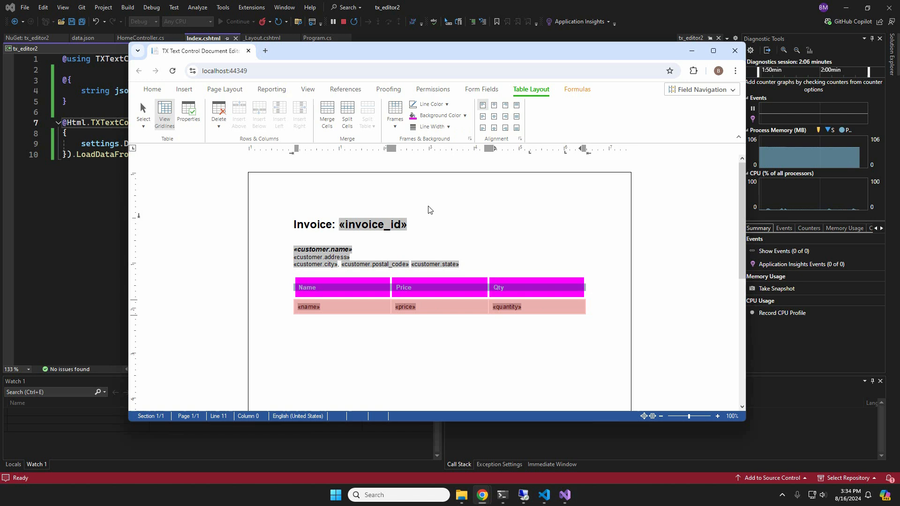
pyautogui.click(430, 126)
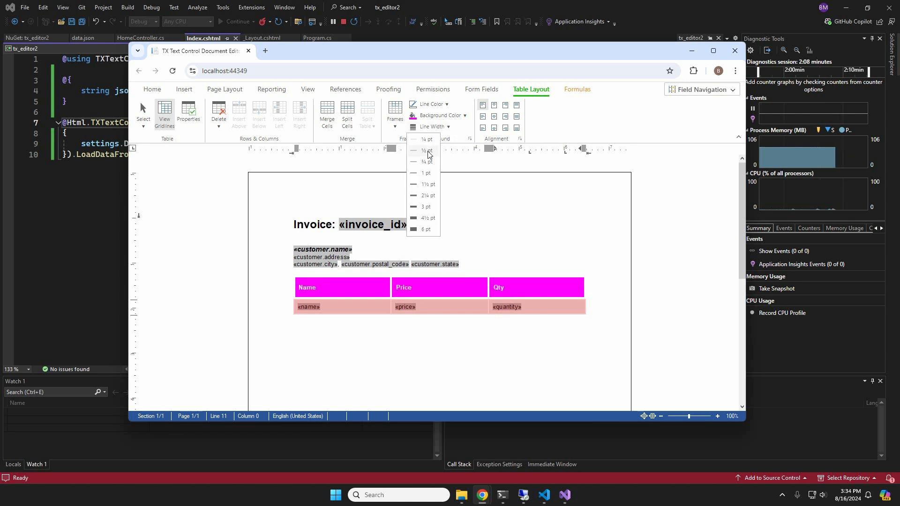
pyautogui.click(428, 150)
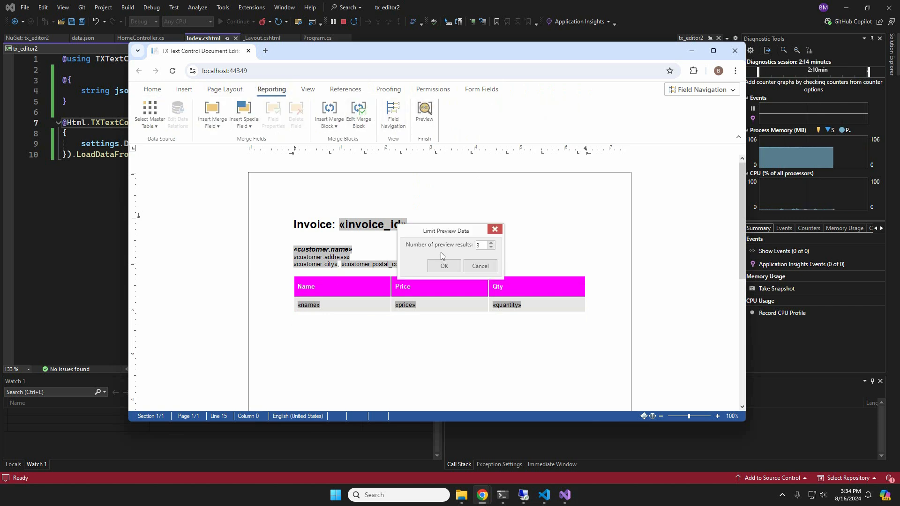
# - Accept the Limit Preview Data record count
pyautogui.click(443, 265)
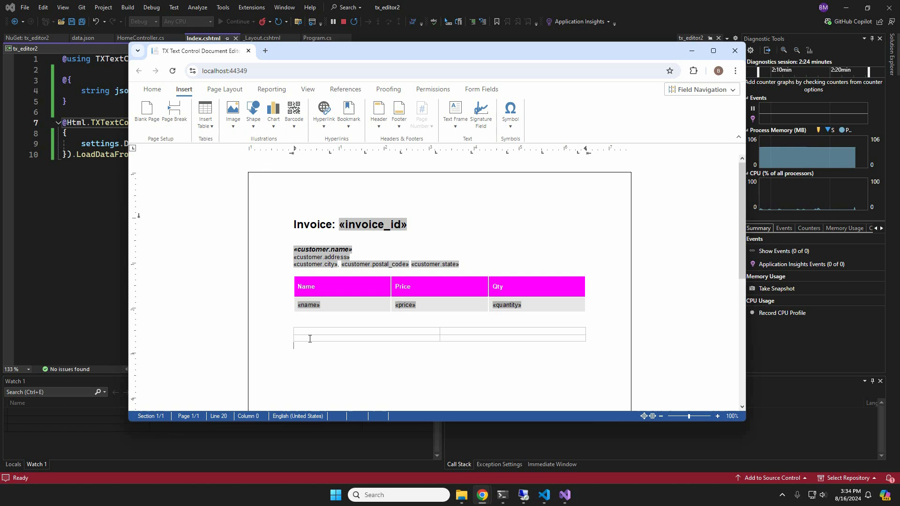
# - Label the second table's header cells Name and Price
pyautogui.write('N')
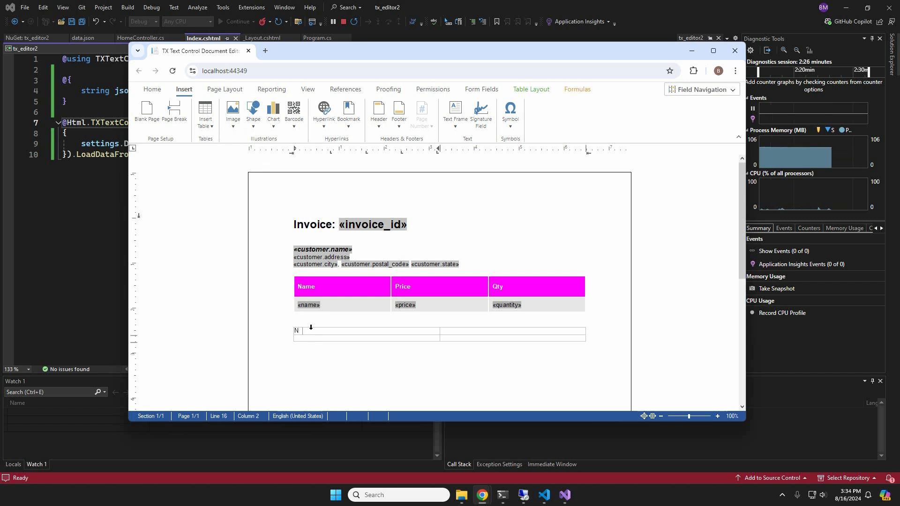
pyautogui.write('ame')
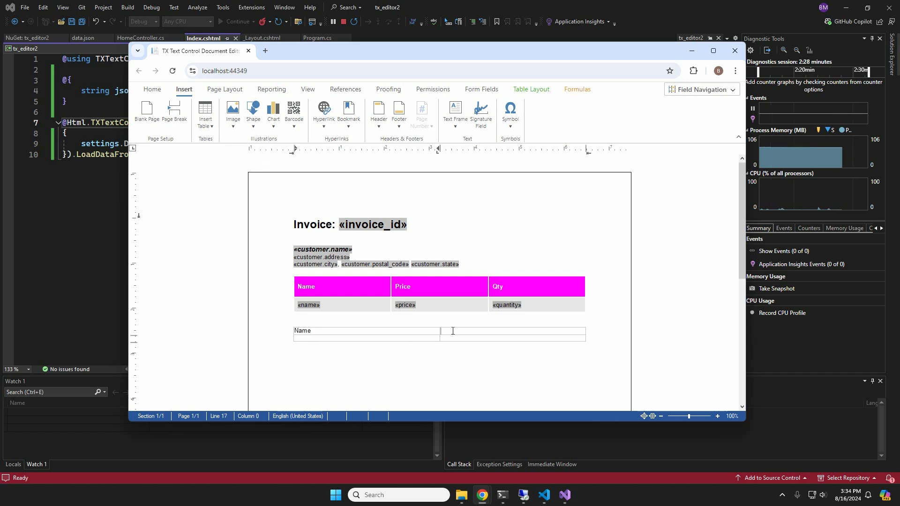
pyautogui.write('Price')
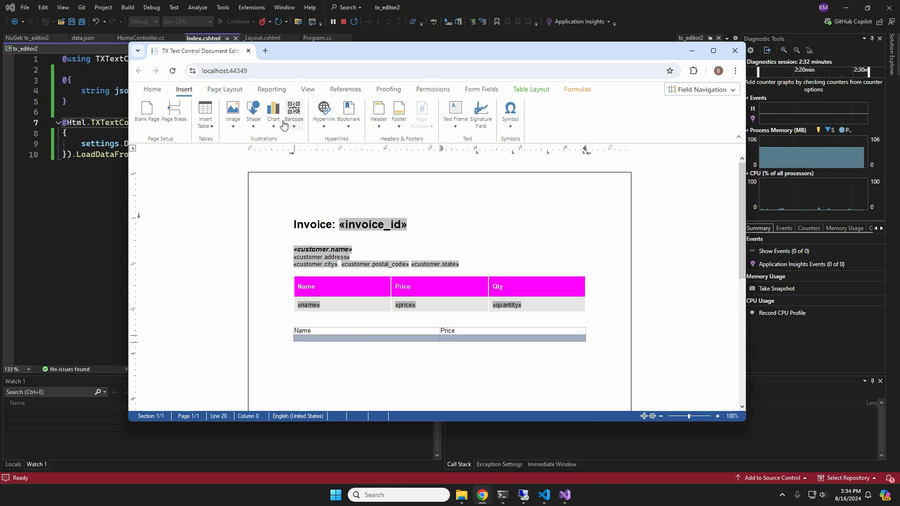
# - Make the table's second row a custom merge block named 'items'
pyautogui.click(271, 89)
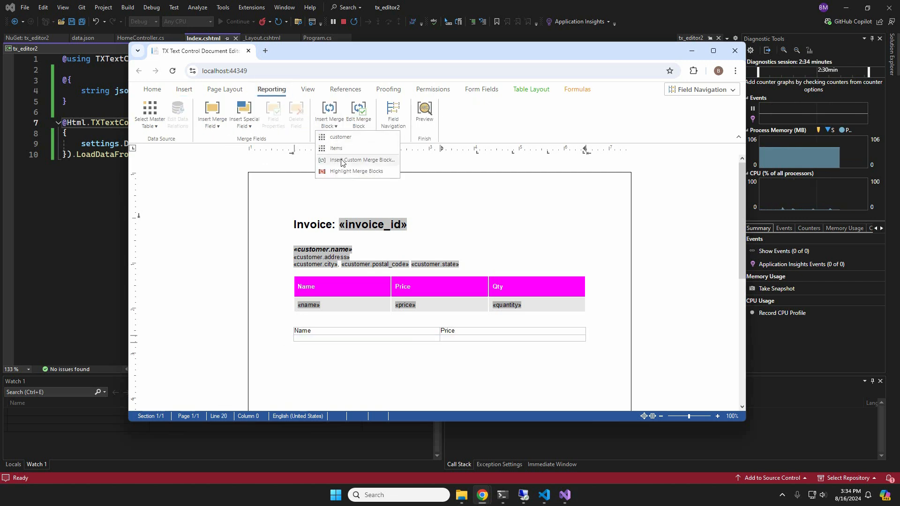
pyautogui.click(364, 159)
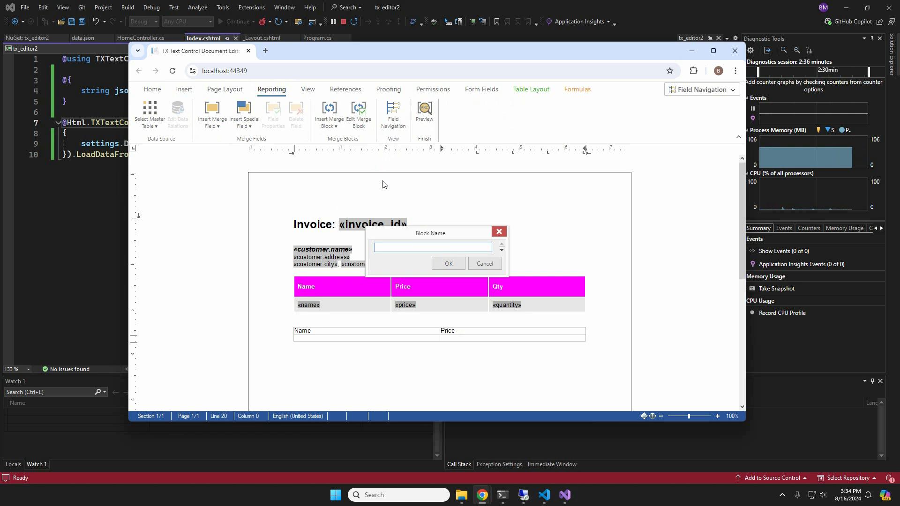
pyautogui.write('items')
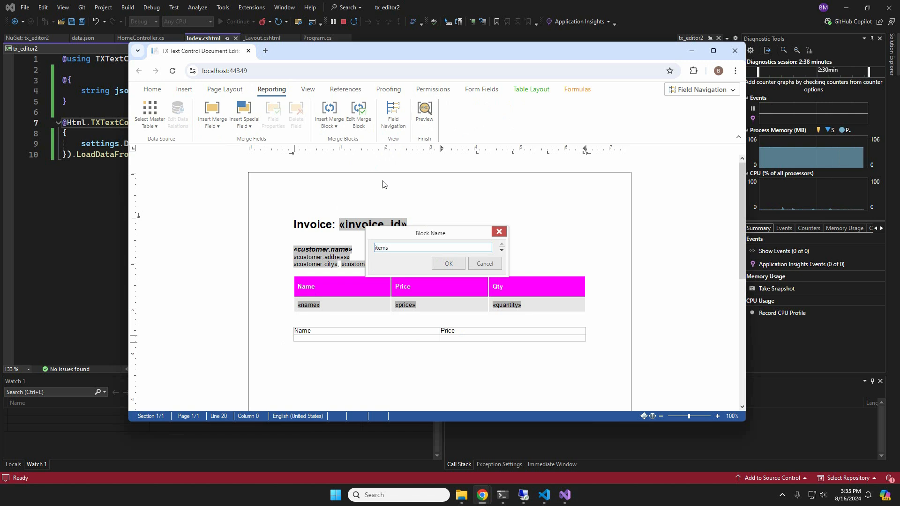
pyautogui.click(447, 262)
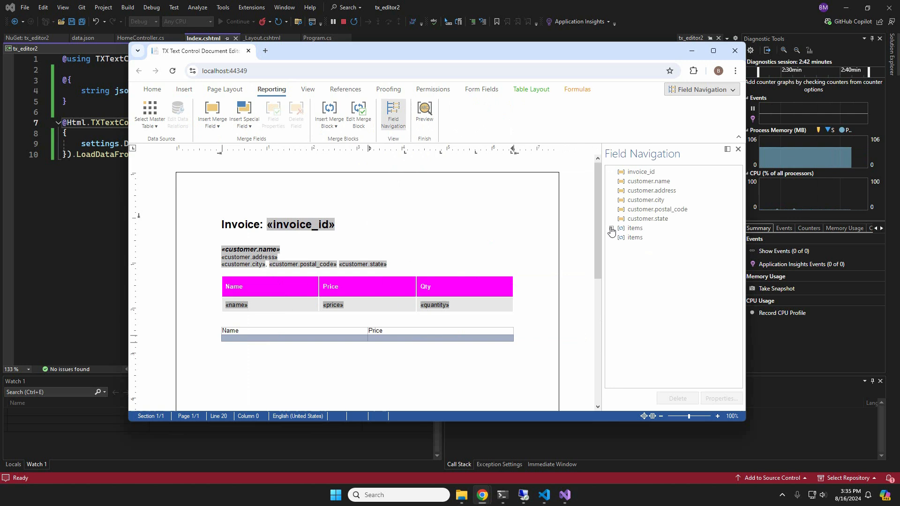
# - Insert the name and price merge fields into the second table's items row, then start Preview
pyautogui.click(611, 228)
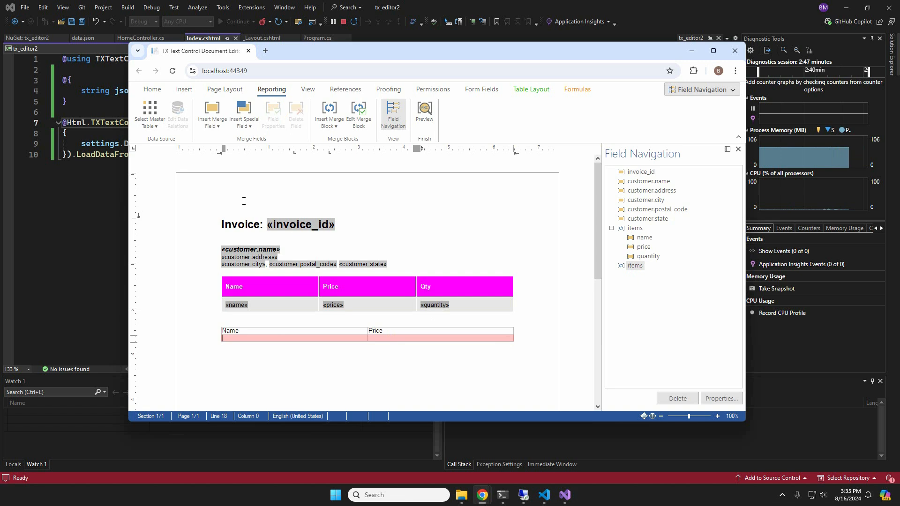
pyautogui.click(211, 115)
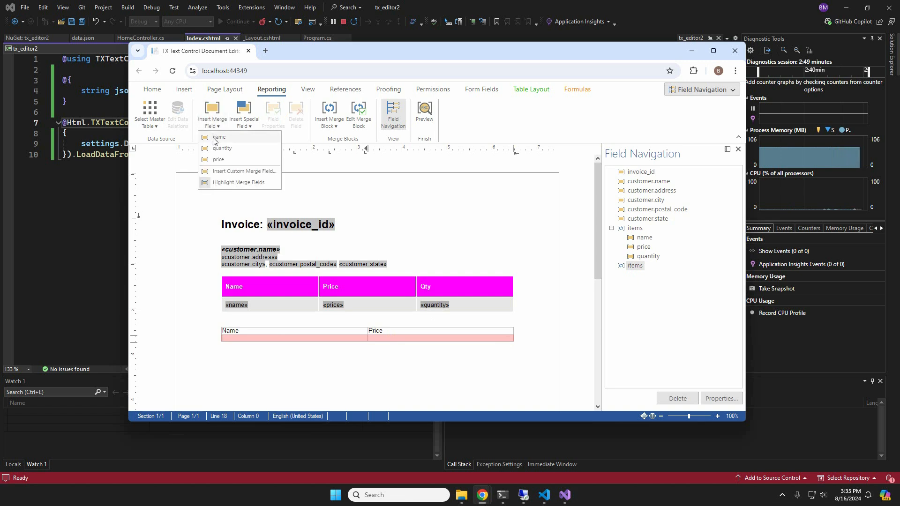
pyautogui.click(219, 137)
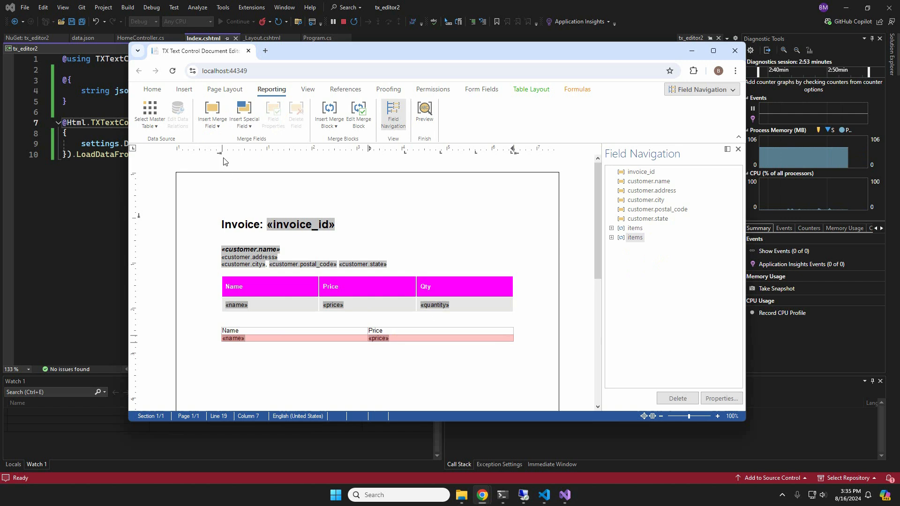
pyautogui.click(423, 110)
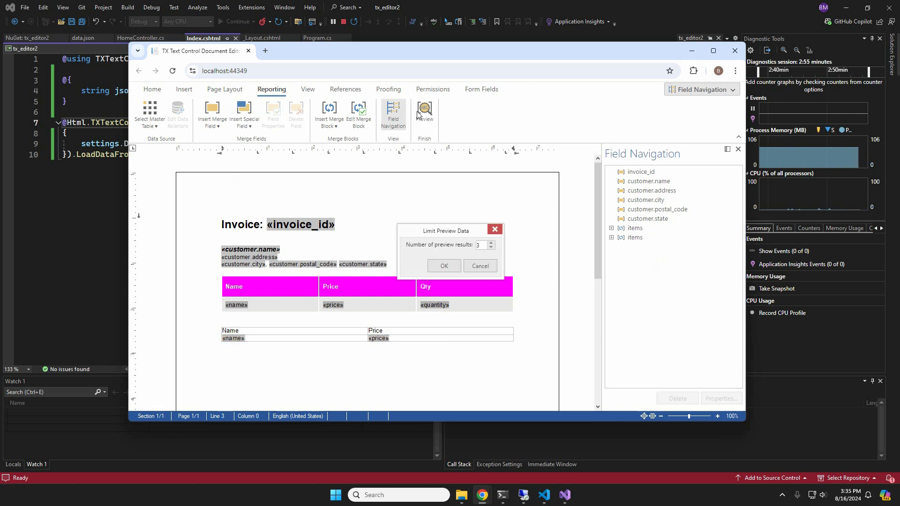
# - Confirm the Limit Preview Data dialog with 3 records to show the merged invoice
pyautogui.click(443, 265)
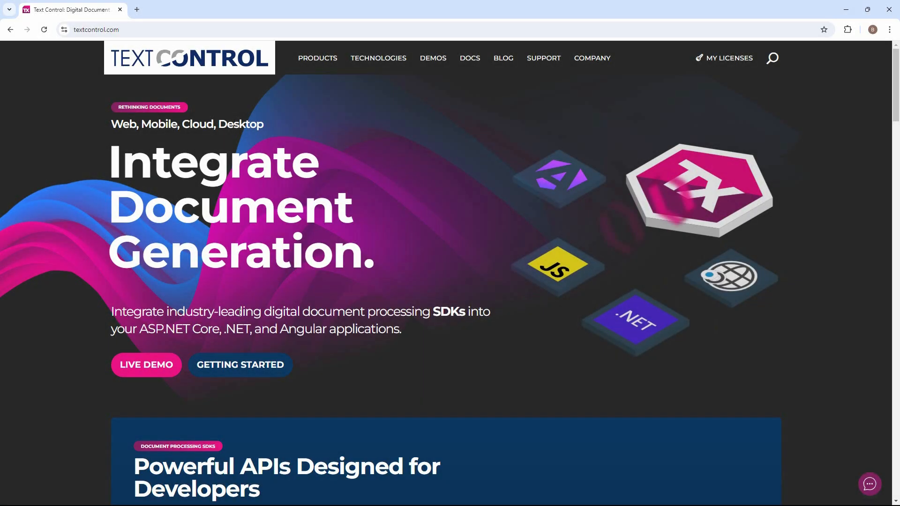
# - Filter the Getting Started resources to technology Angular and component Document Viewer
pyautogui.click(240, 364)
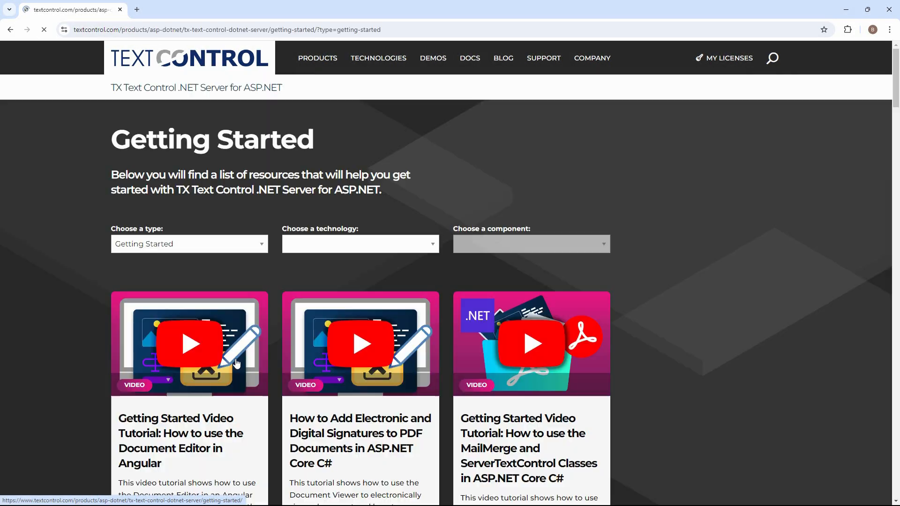
pyautogui.click(188, 244)
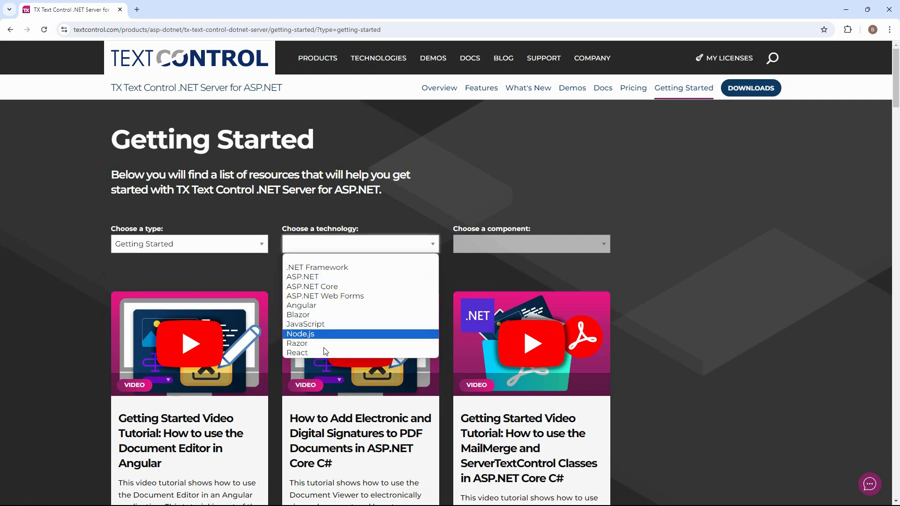
pyautogui.click(301, 306)
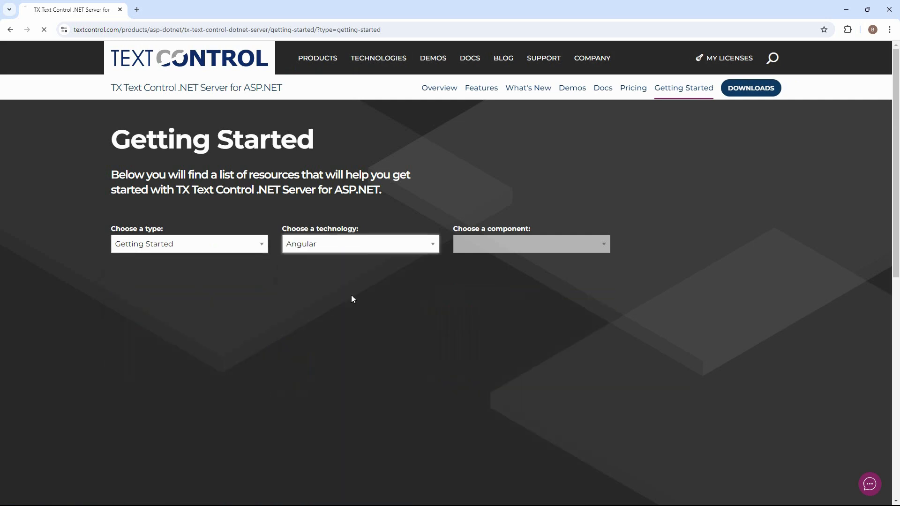
pyautogui.click(529, 243)
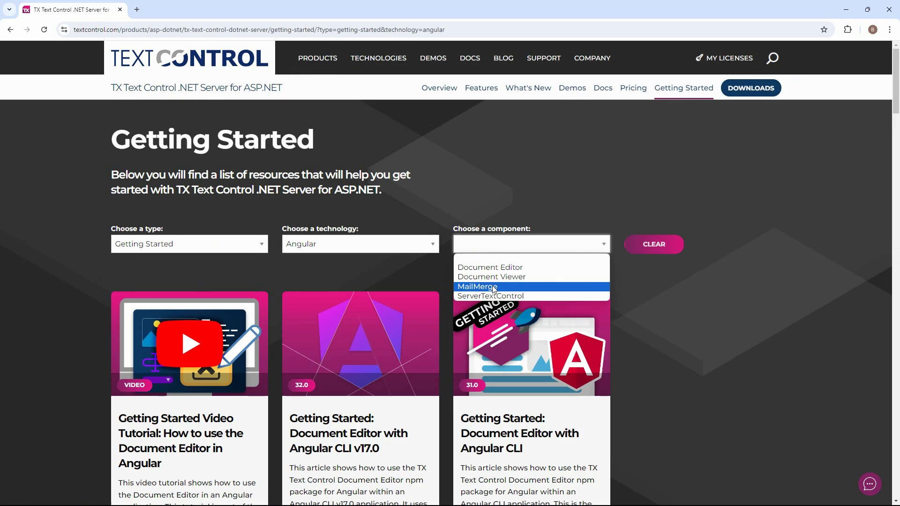
pyautogui.click(490, 276)
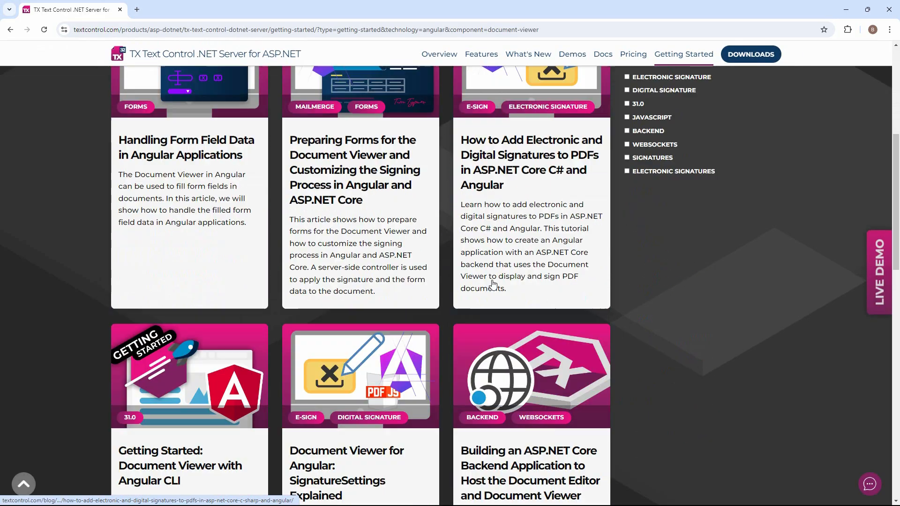
pyautogui.scroll(-3)
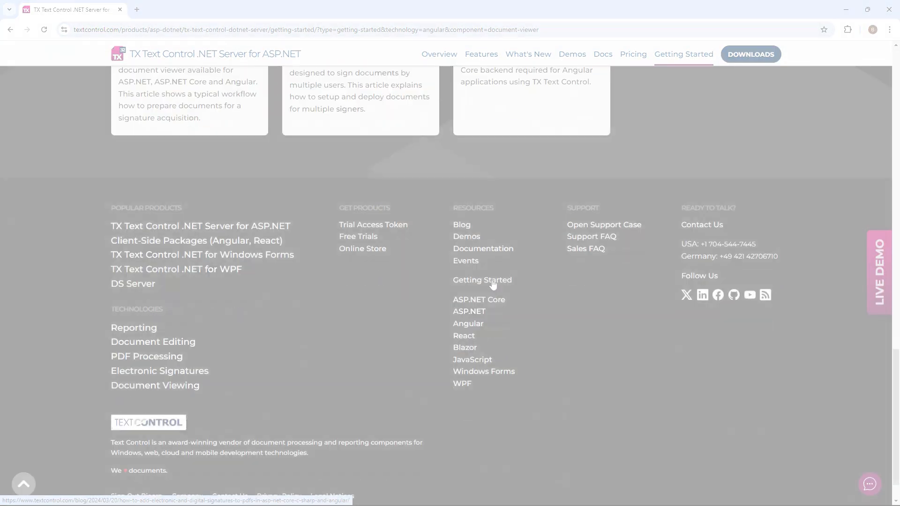